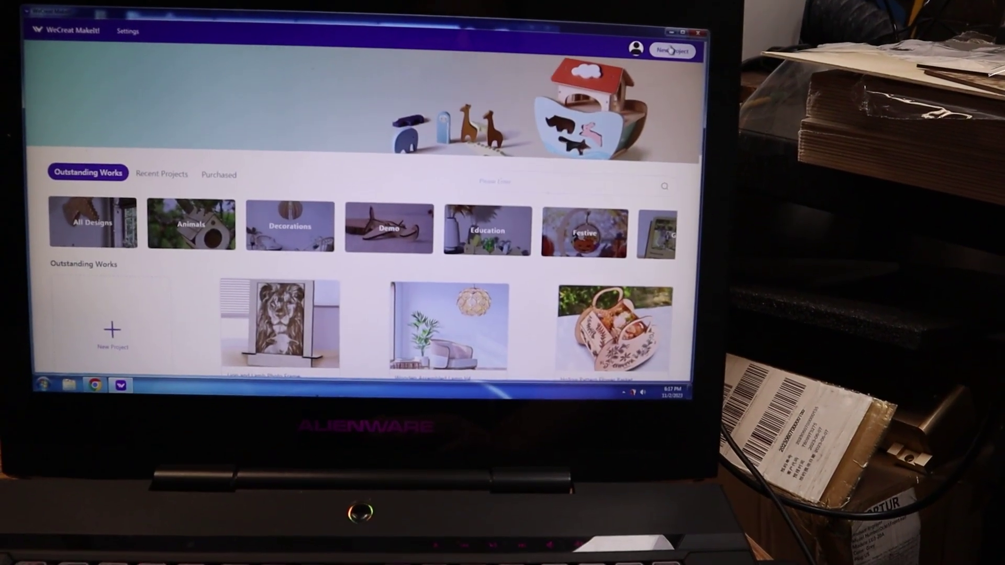
# - Create a new blank project, opening an empty canvas with basswood material
pyautogui.click(672, 51)
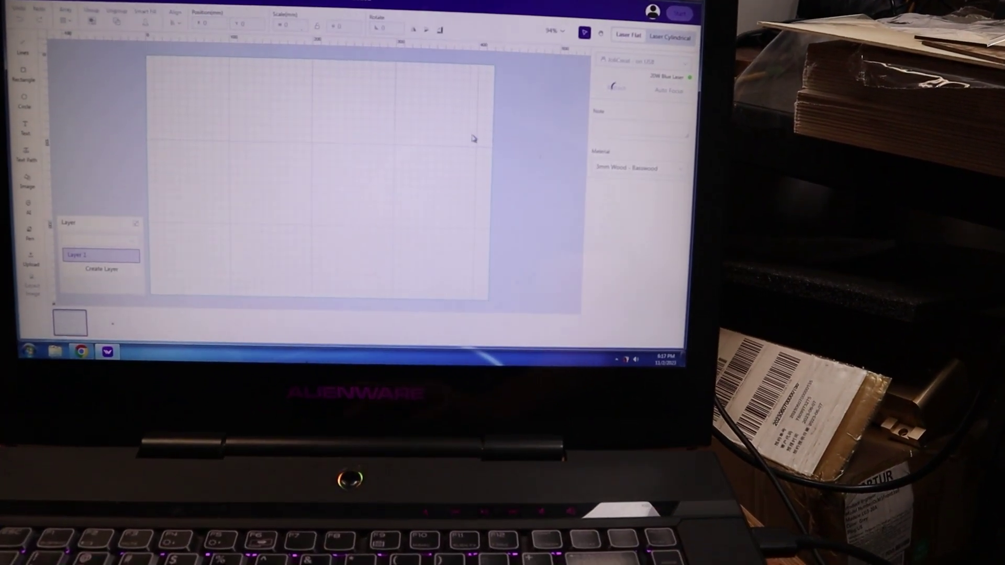